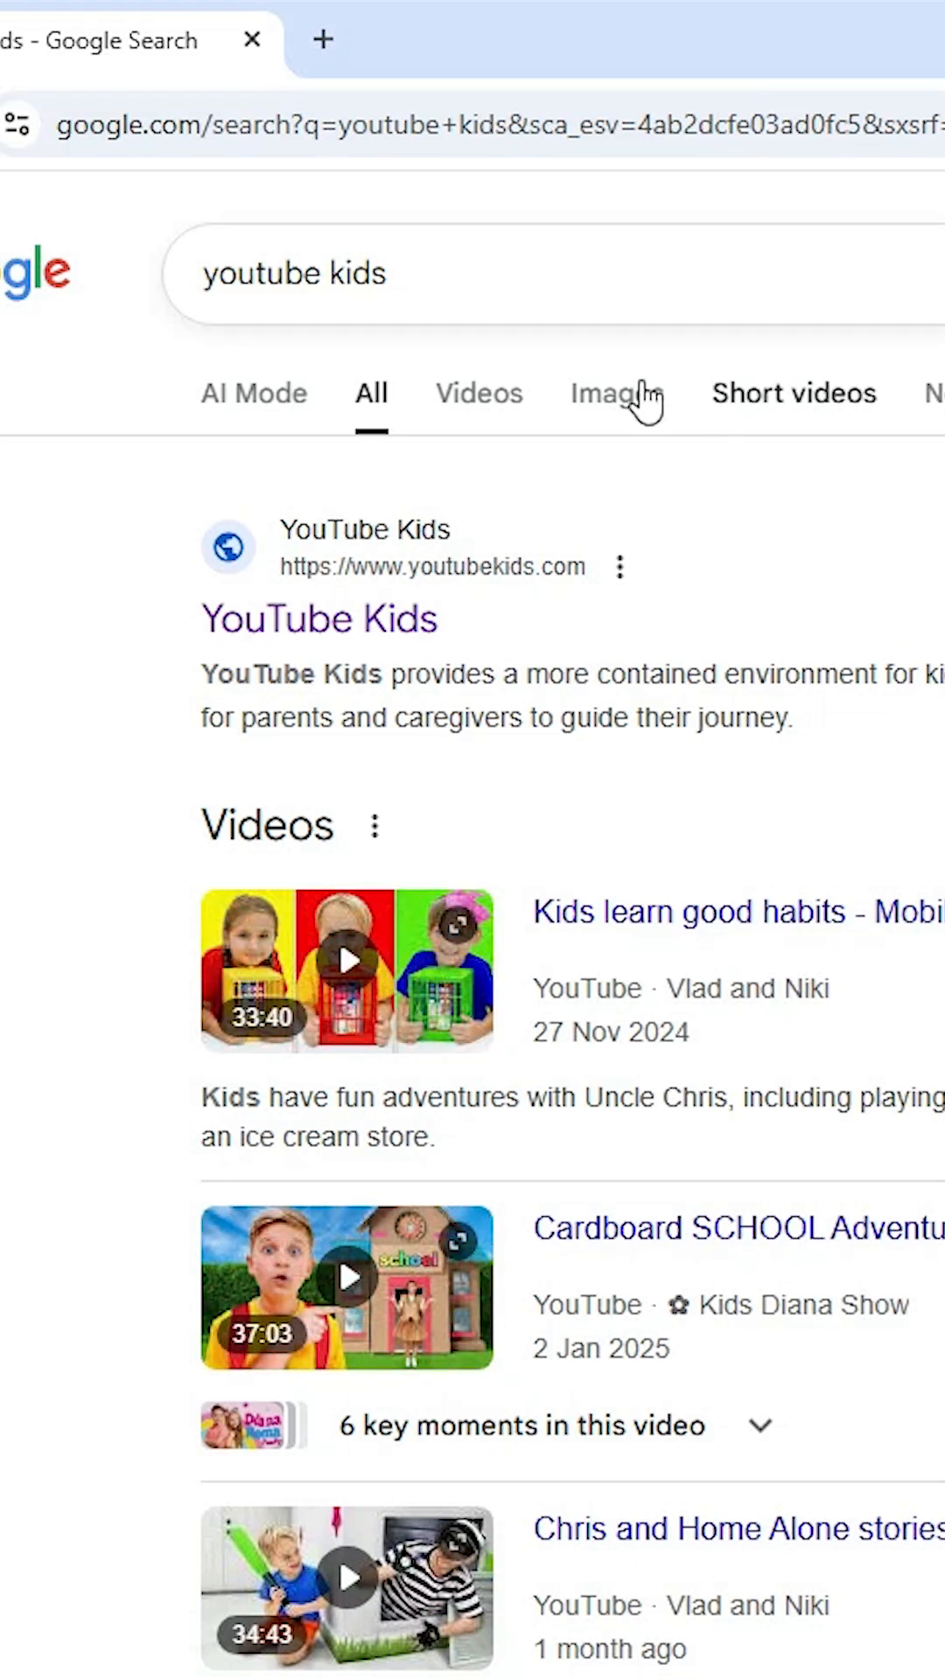
# - Open the official YouTube Kids website from the search results and scroll its welcome page
pyautogui.click(558, 274)
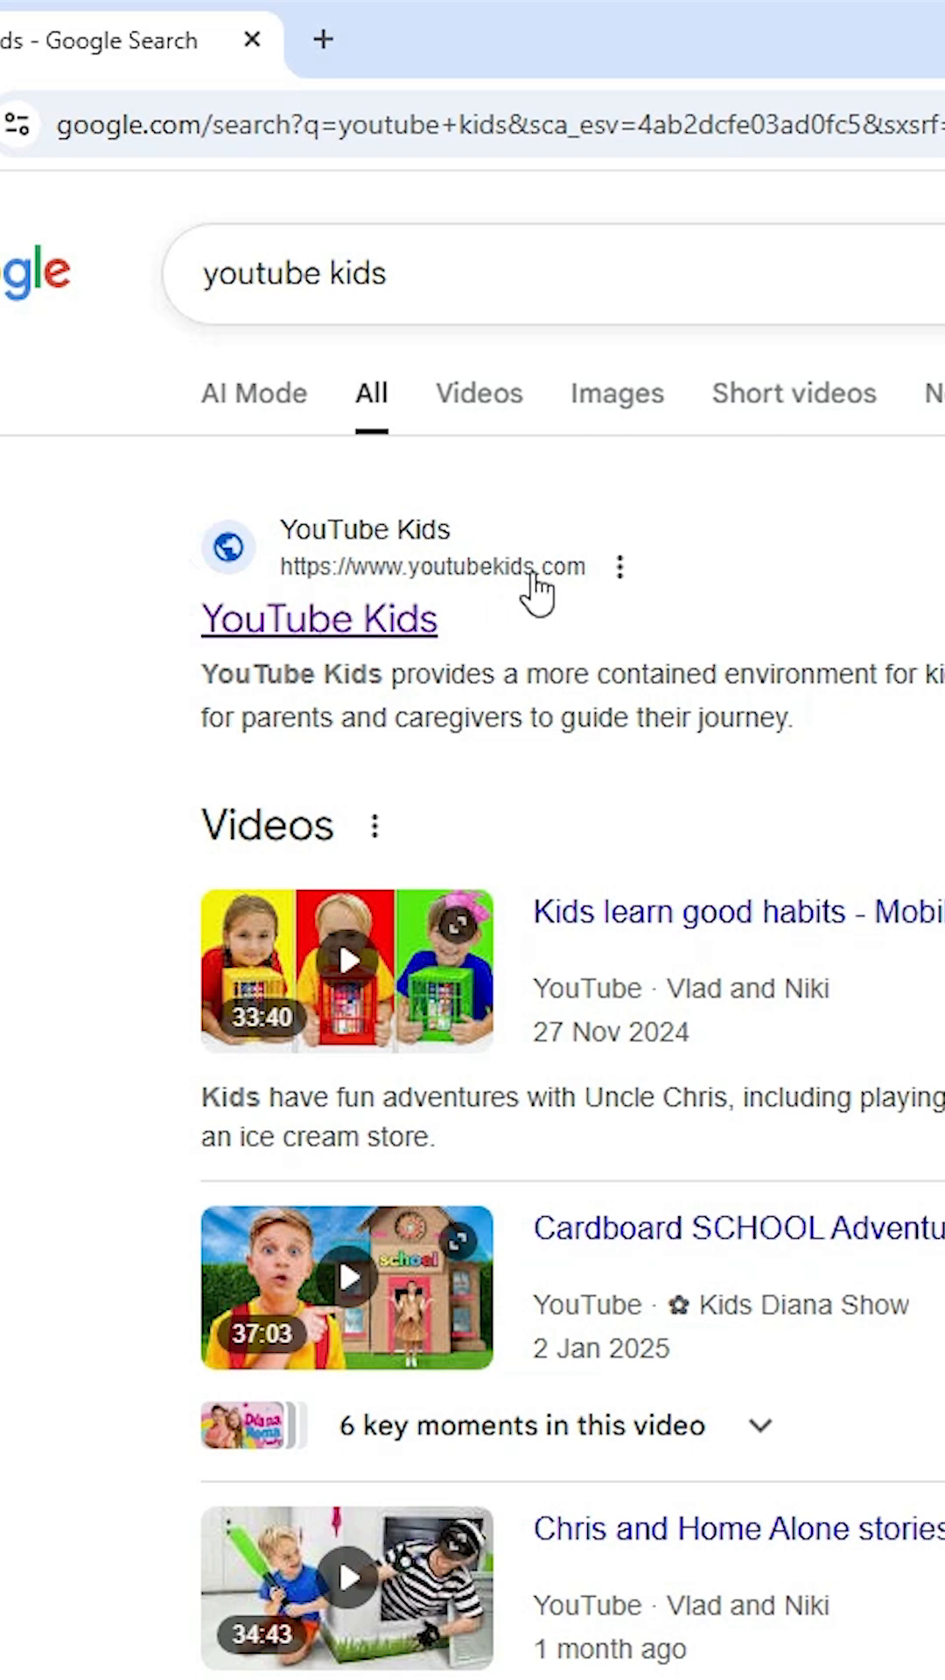
pyautogui.moveTo(290, 644)
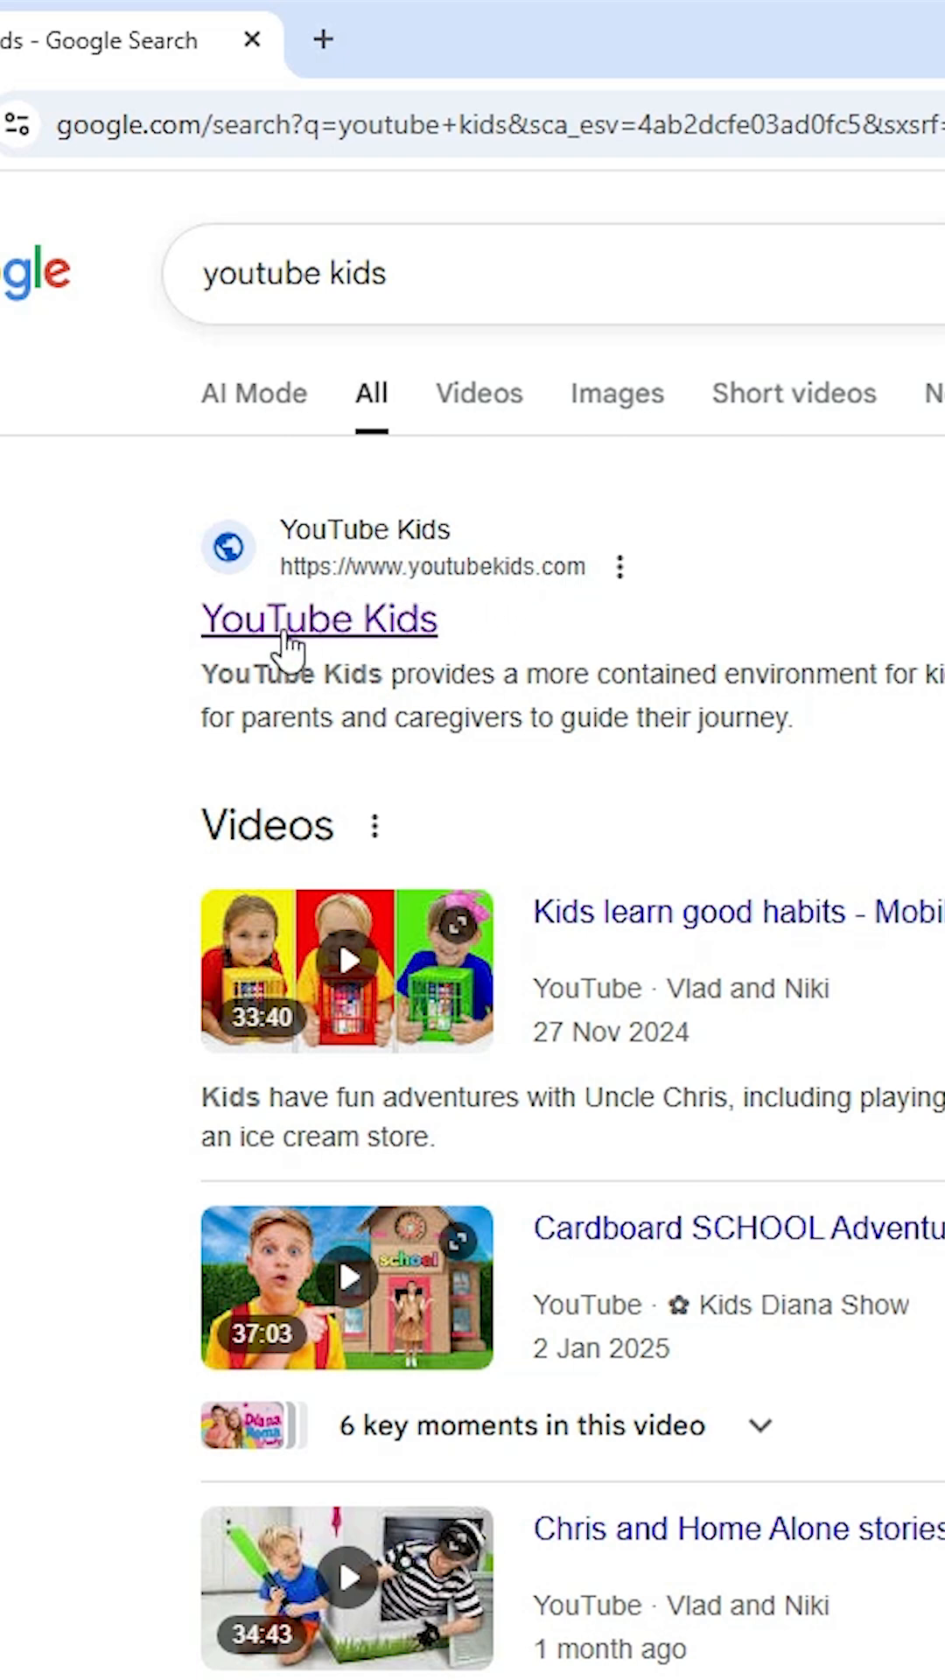
pyautogui.click(317, 620)
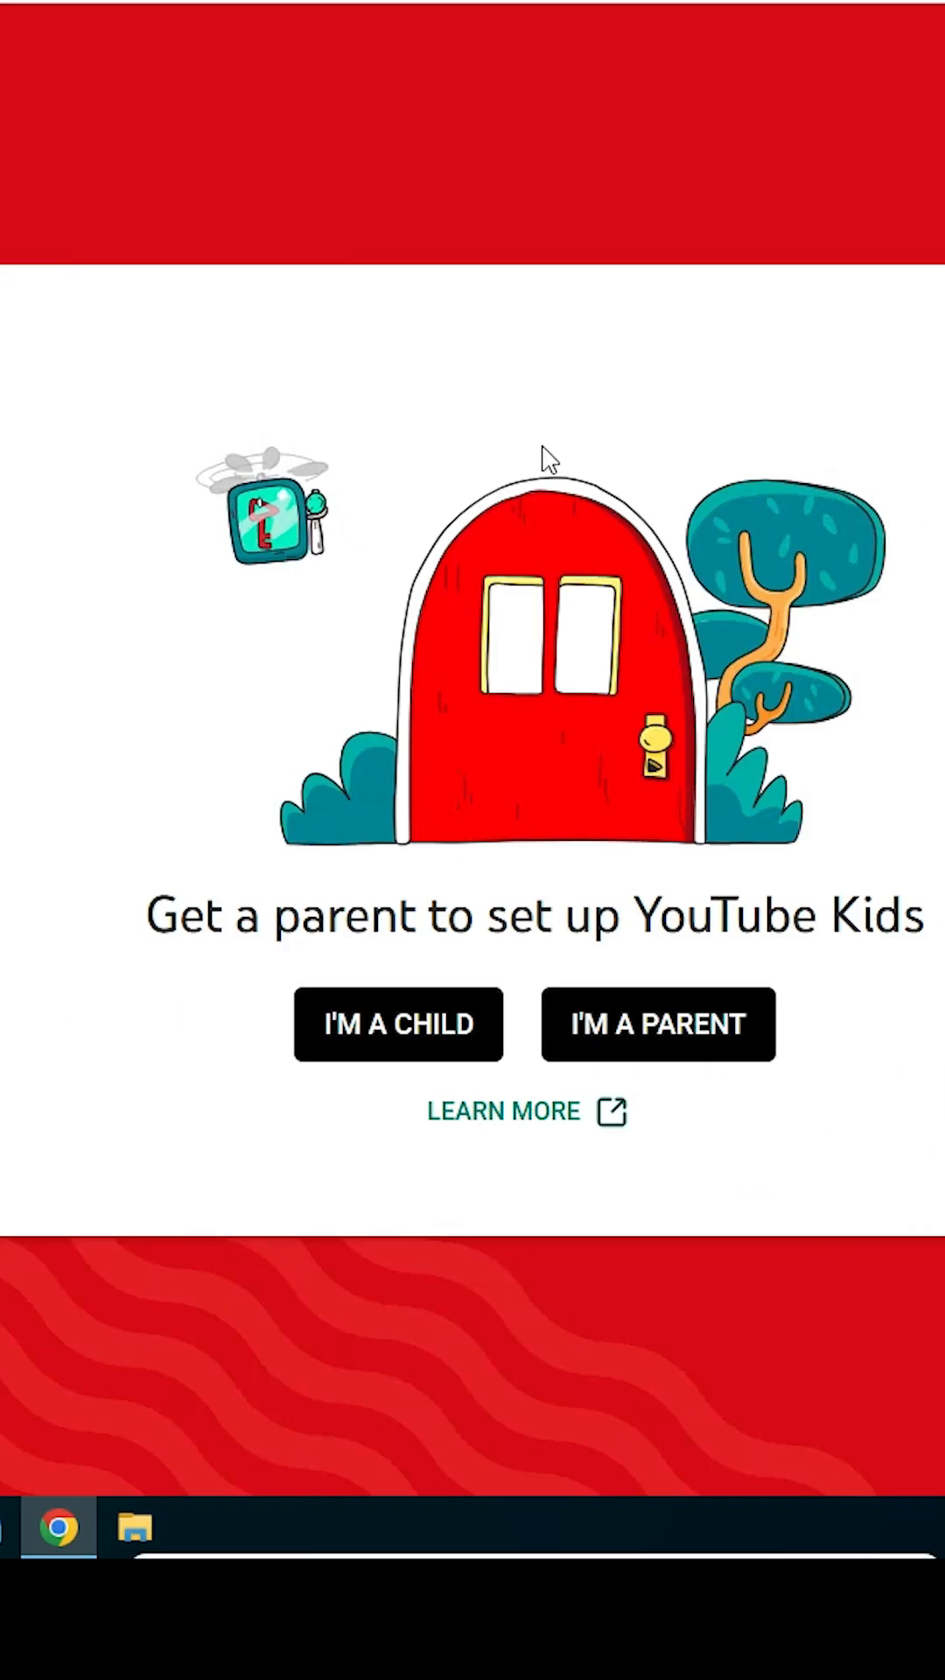
pyautogui.scroll(-3)
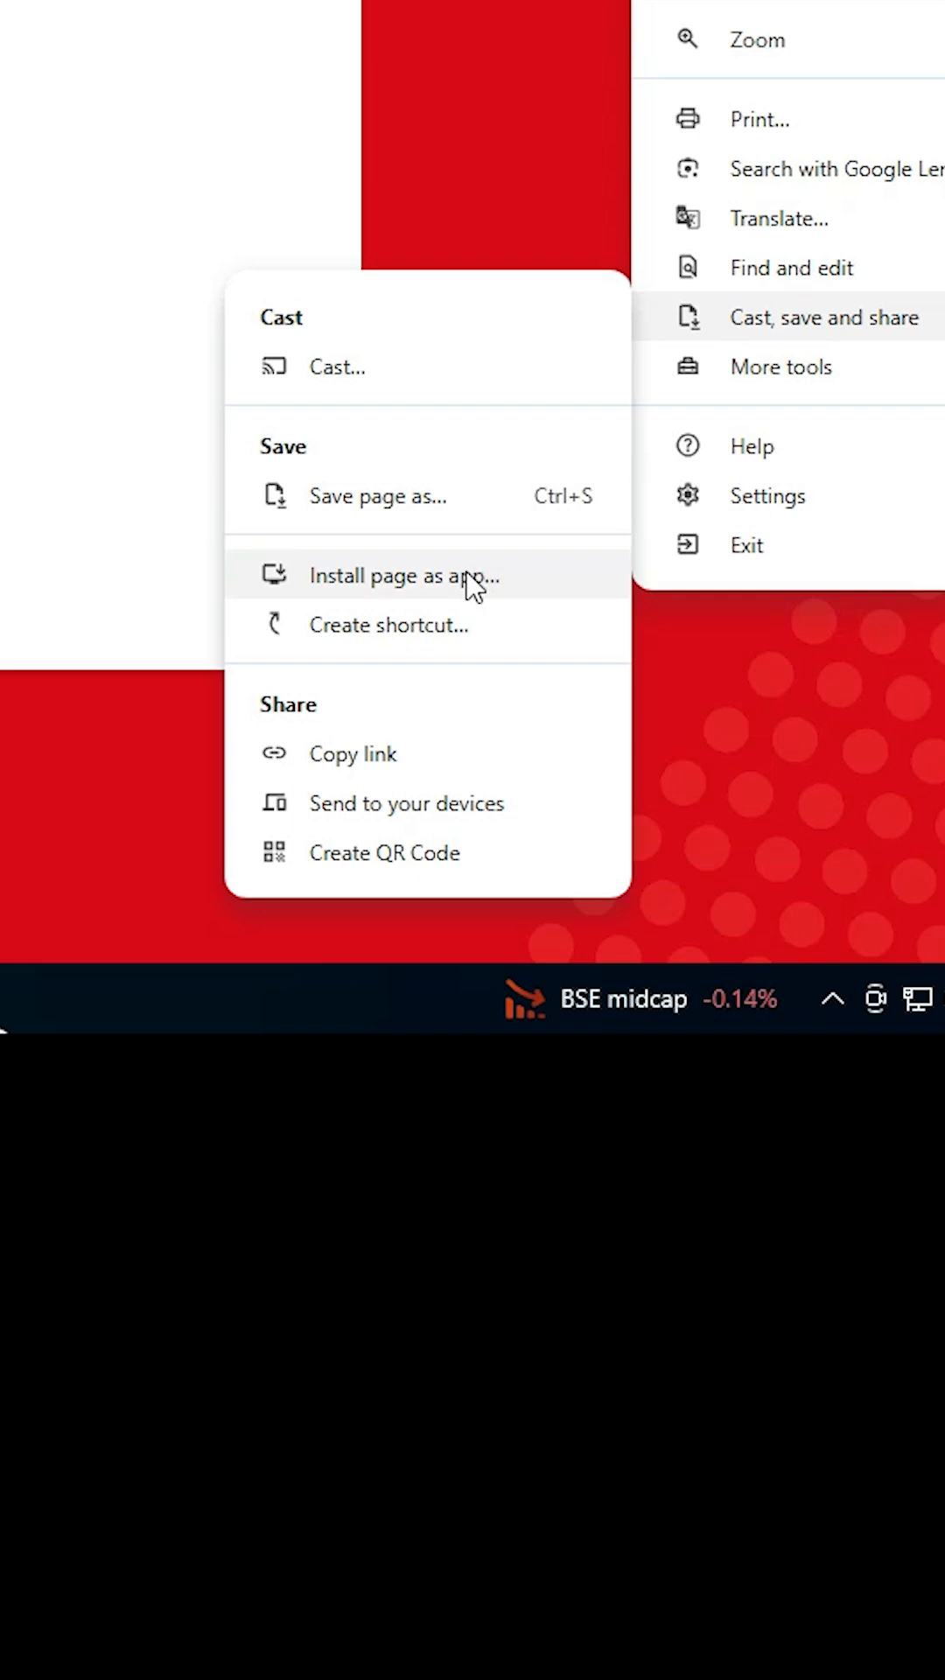
pyautogui.moveTo(413, 625)
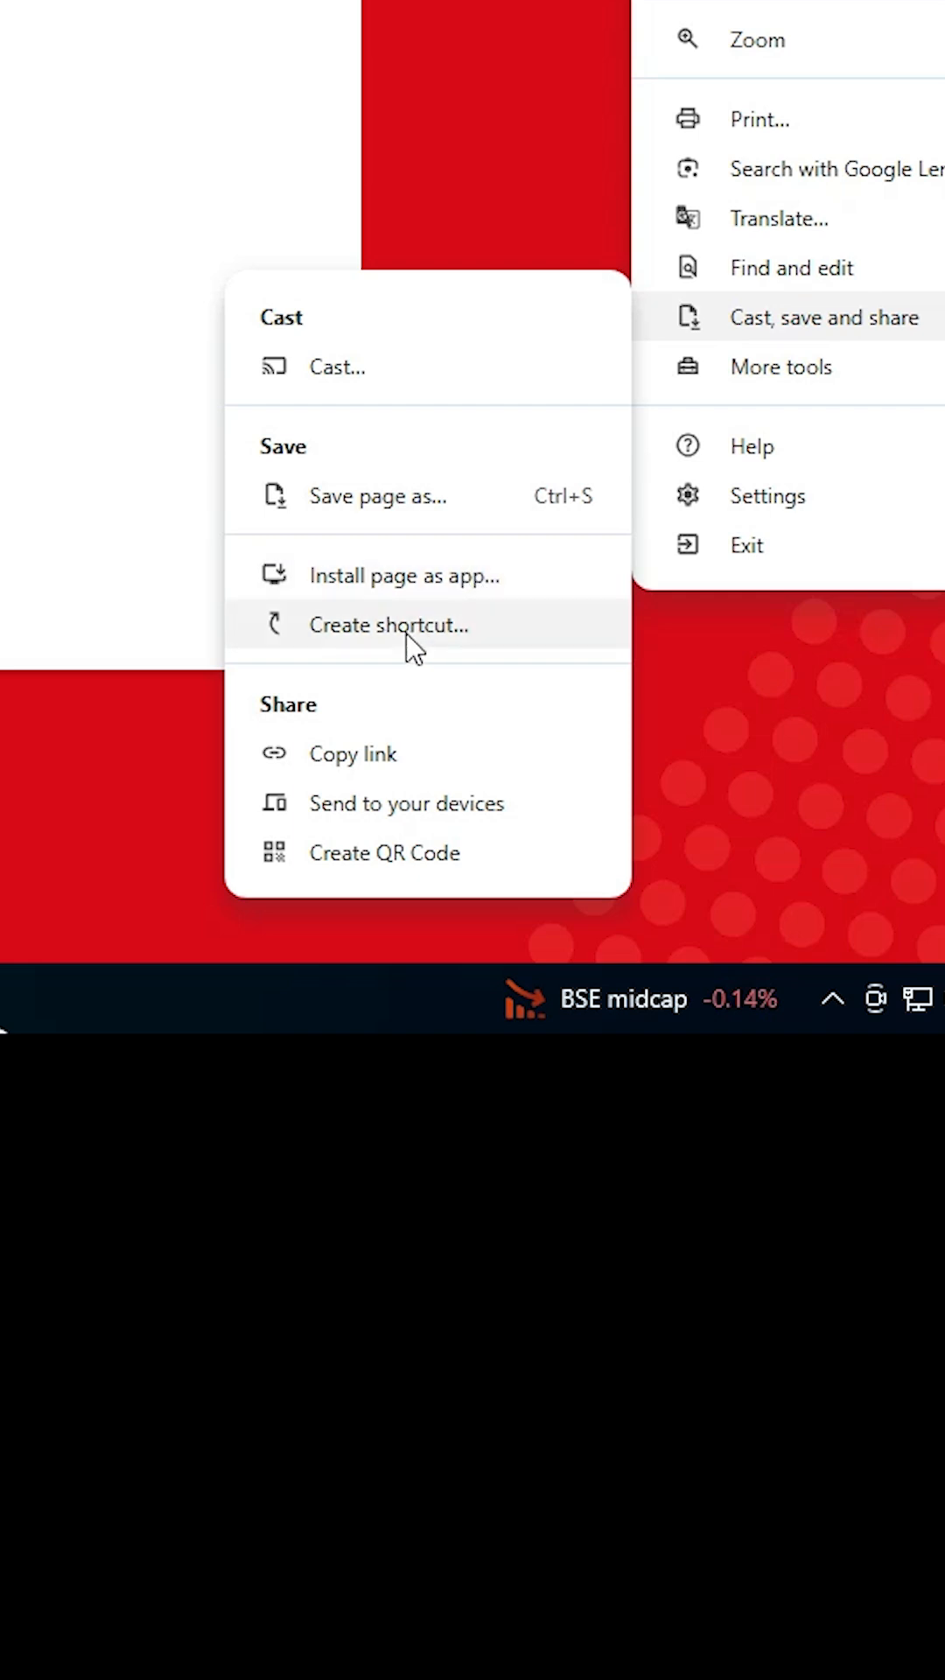
pyautogui.moveTo(412, 616)
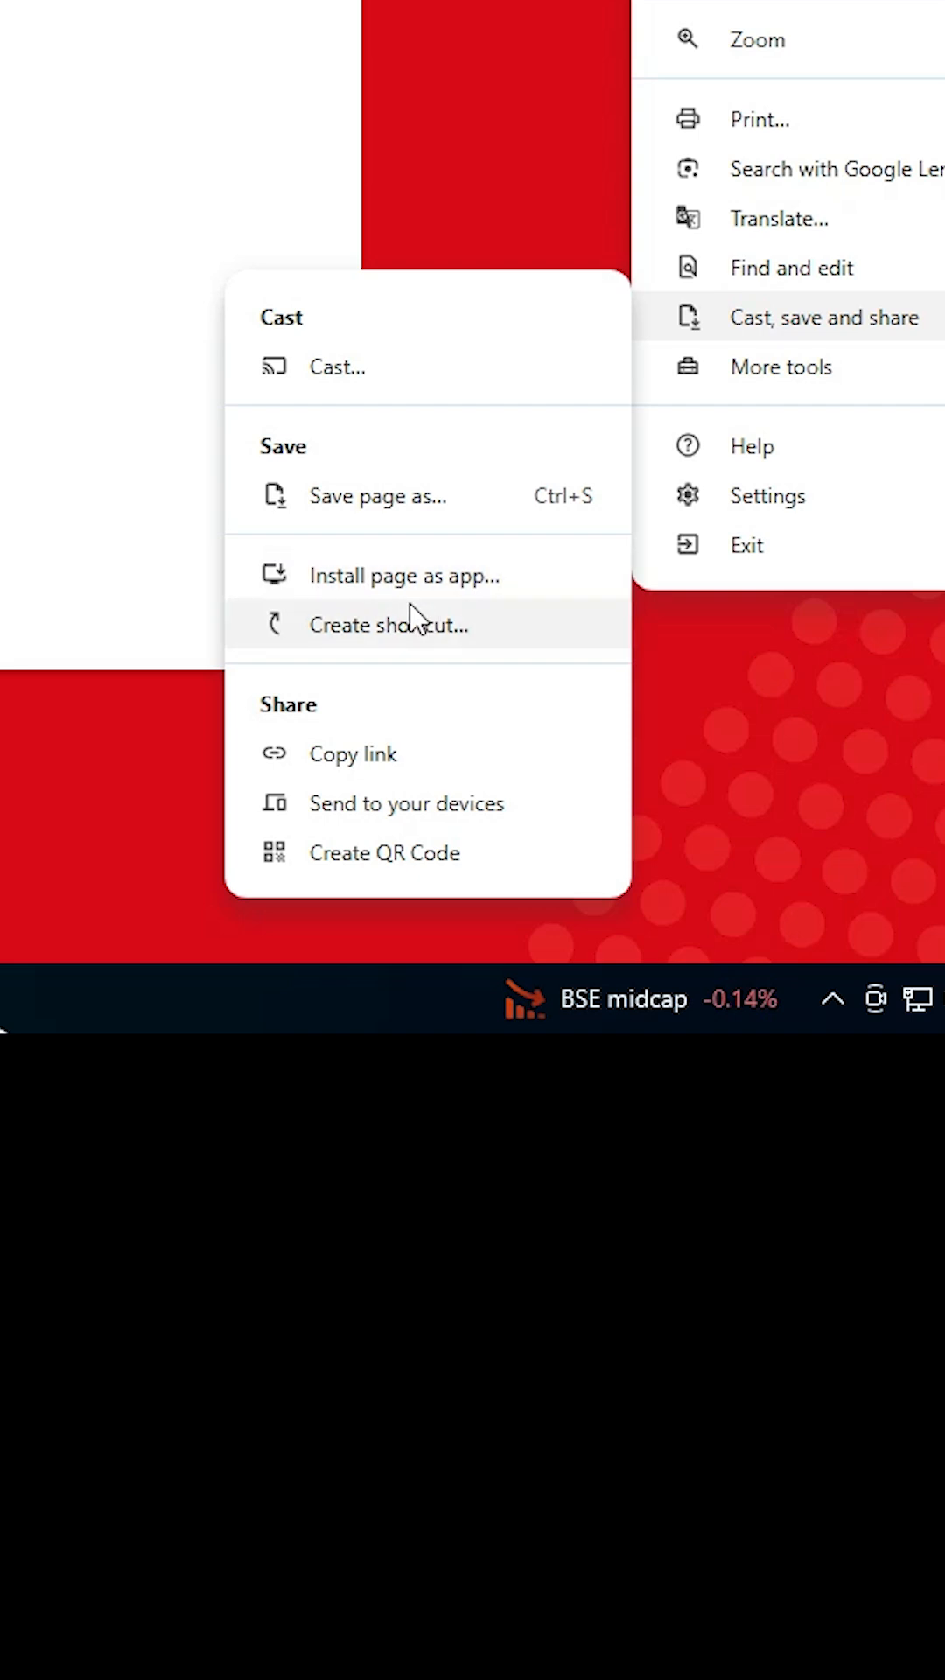
pyautogui.moveTo(448, 576)
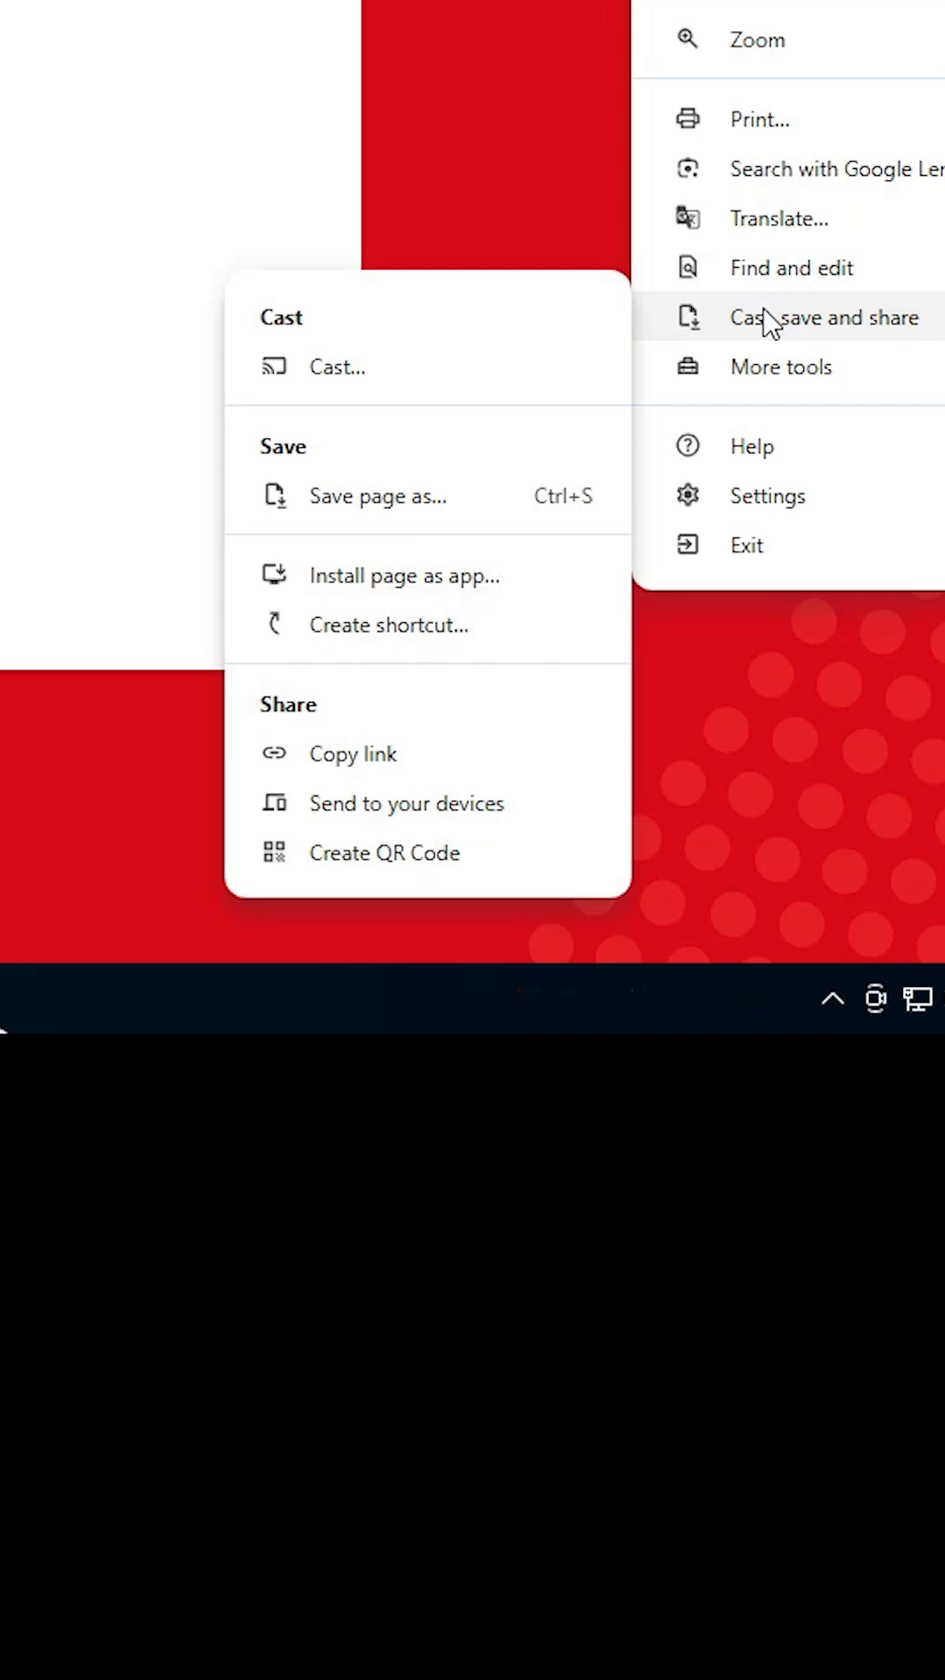
pyautogui.moveTo(404, 575)
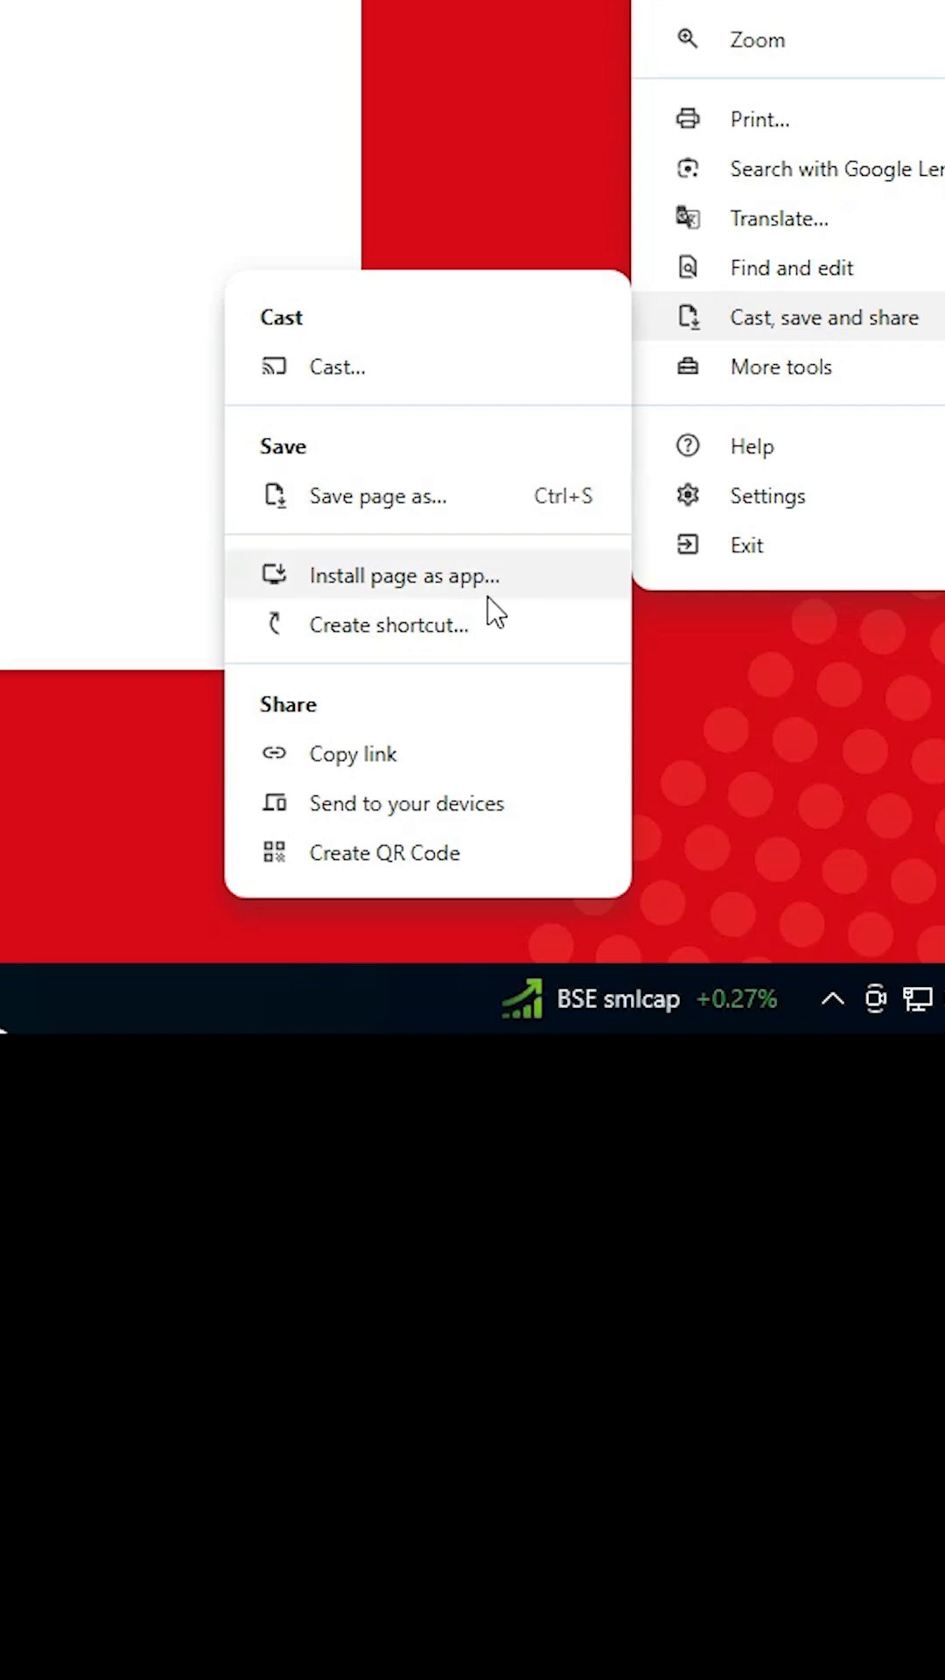
# - Install the YouTube Kids page as an app from Chrome's Cast, save and share menu
pyautogui.click(405, 576)
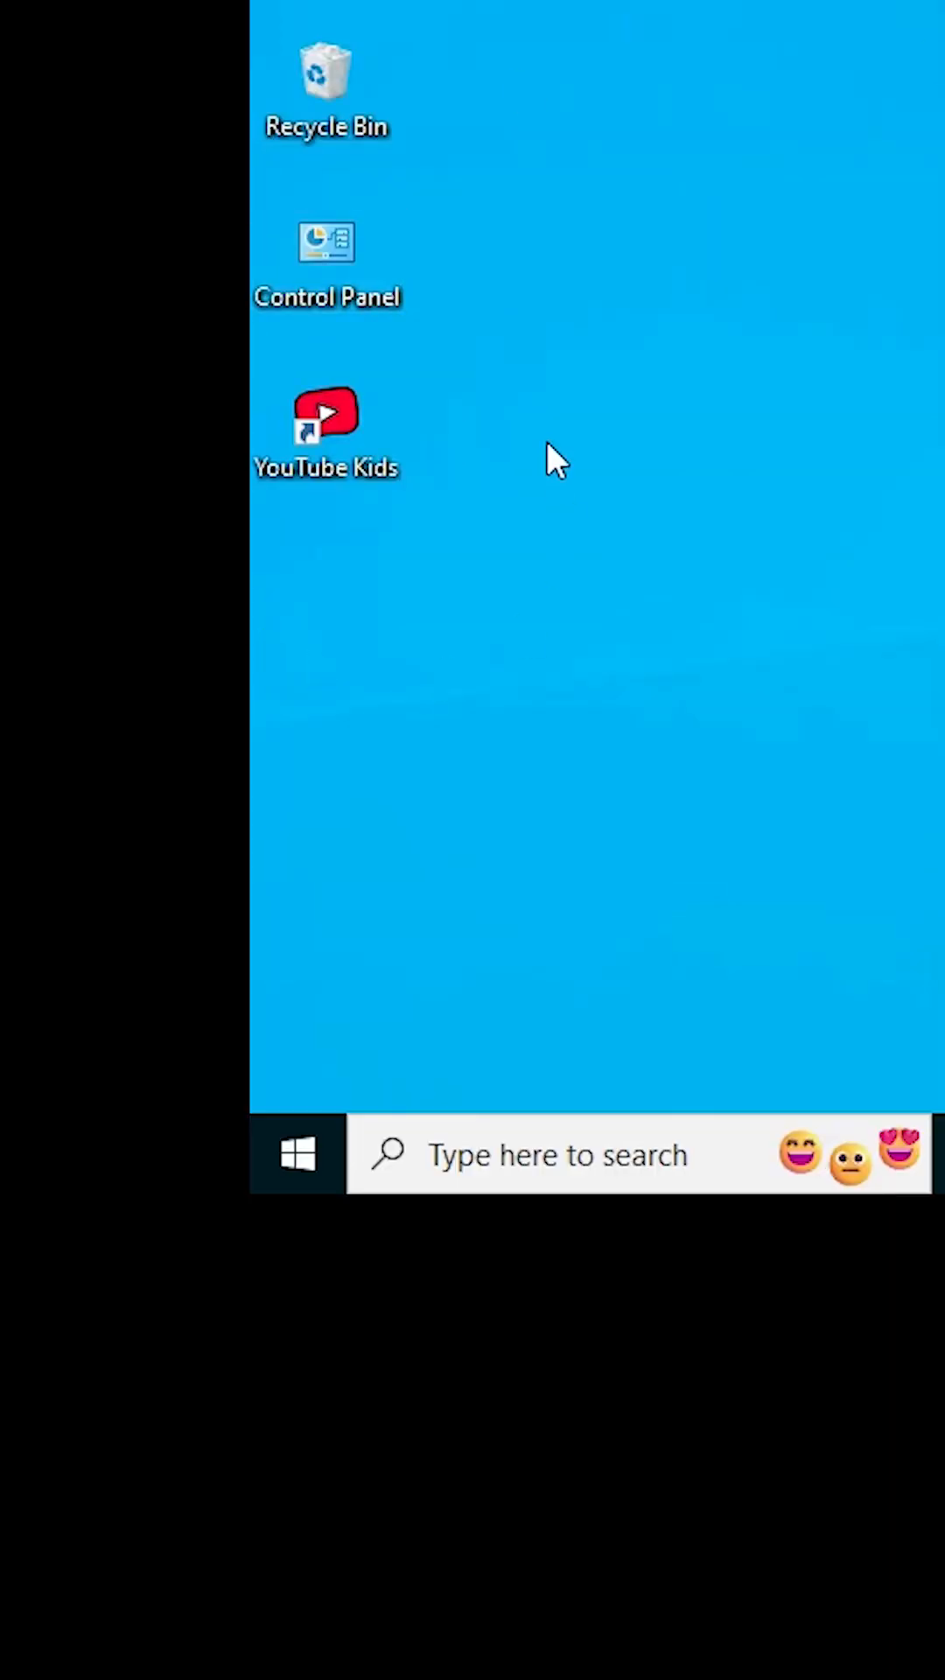
pyautogui.moveTo(262, 1071)
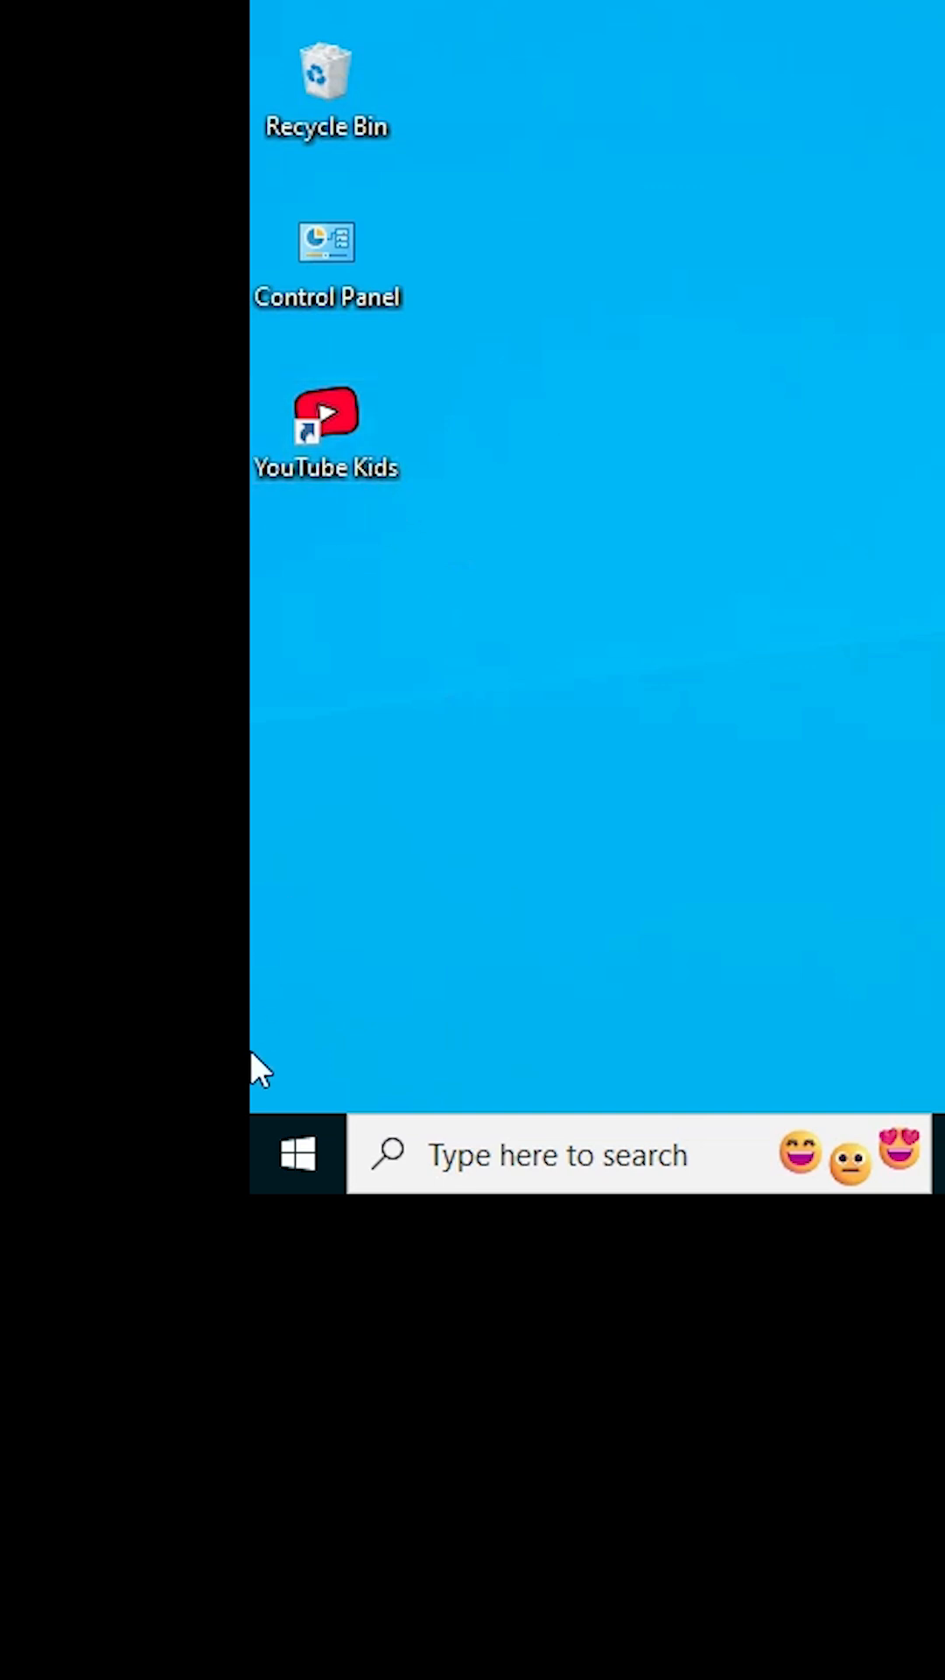
# - Launch the YouTube Kids desktop shortcut to open the setup page in its own window
pyautogui.click(296, 1155)
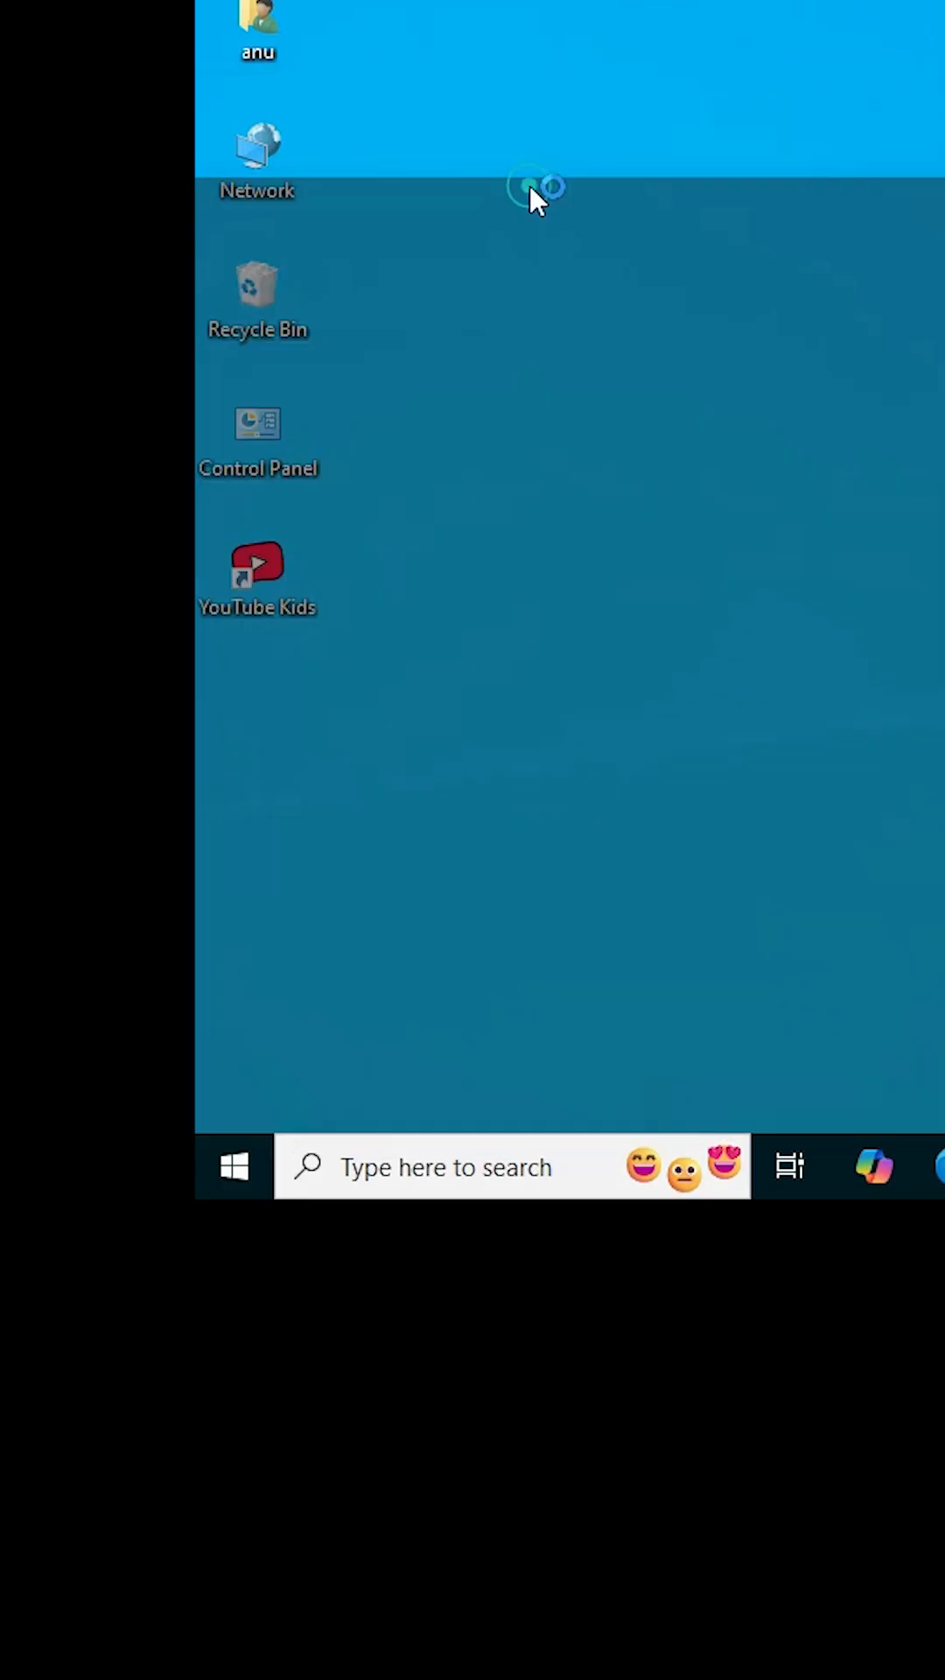
pyautogui.doubleClick(257, 563)
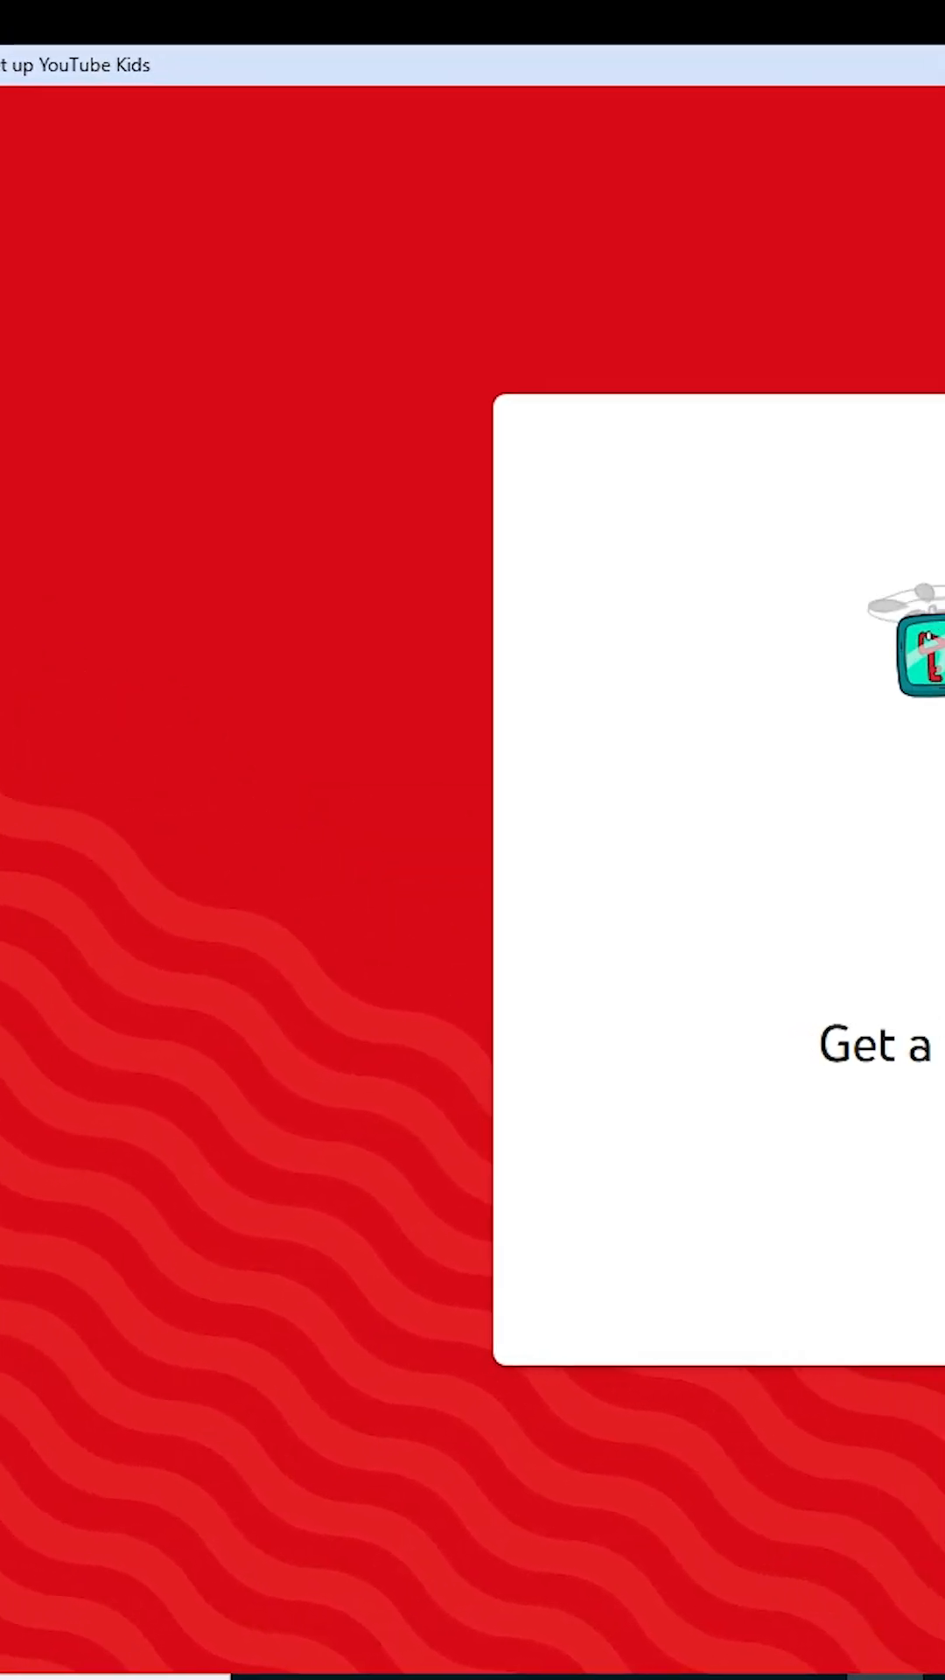